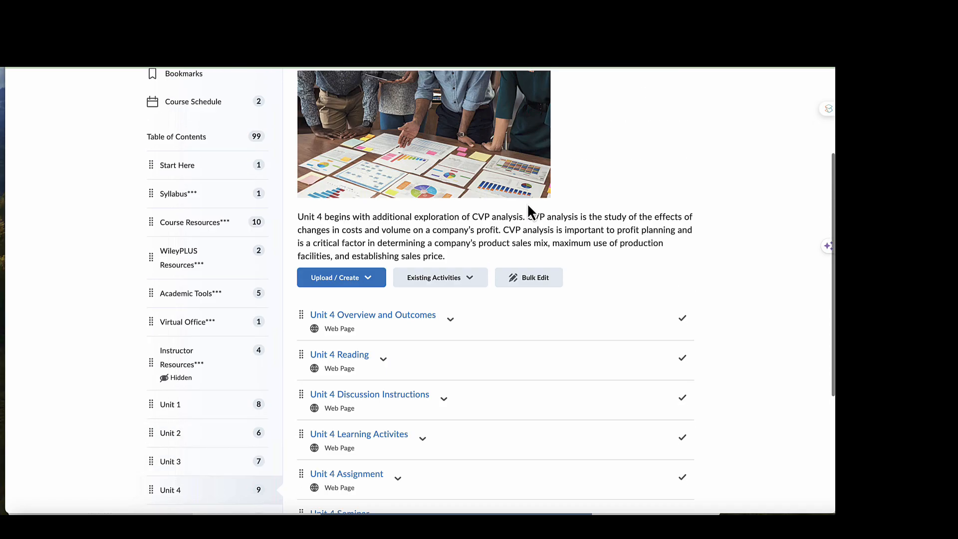
- Bring up the Unit 4 Overview and Outcomes page and read through its unit outcomes
{"action": "scroll", "scroll_direction": "up", "scroll_amount": 3}
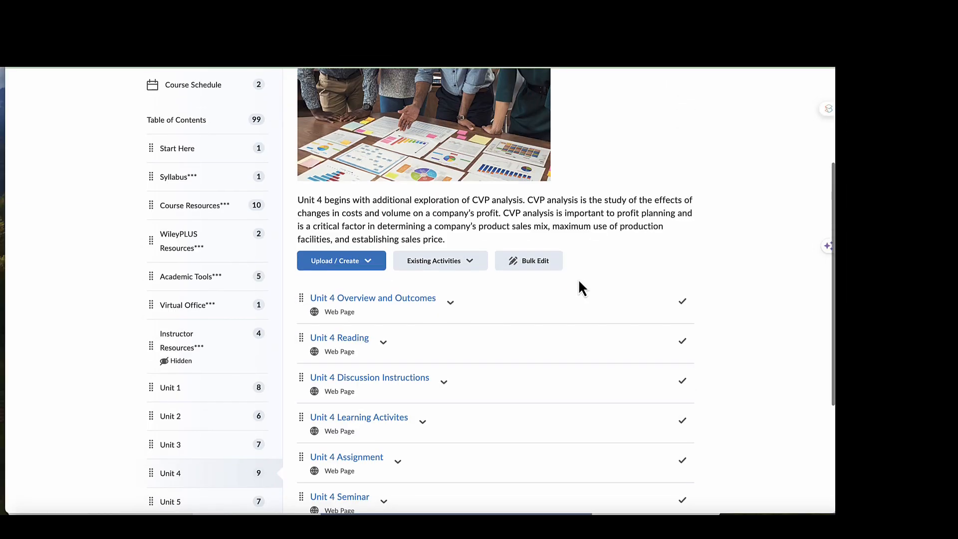
{"action": "mouse_move", "coordinate": [372, 298]}
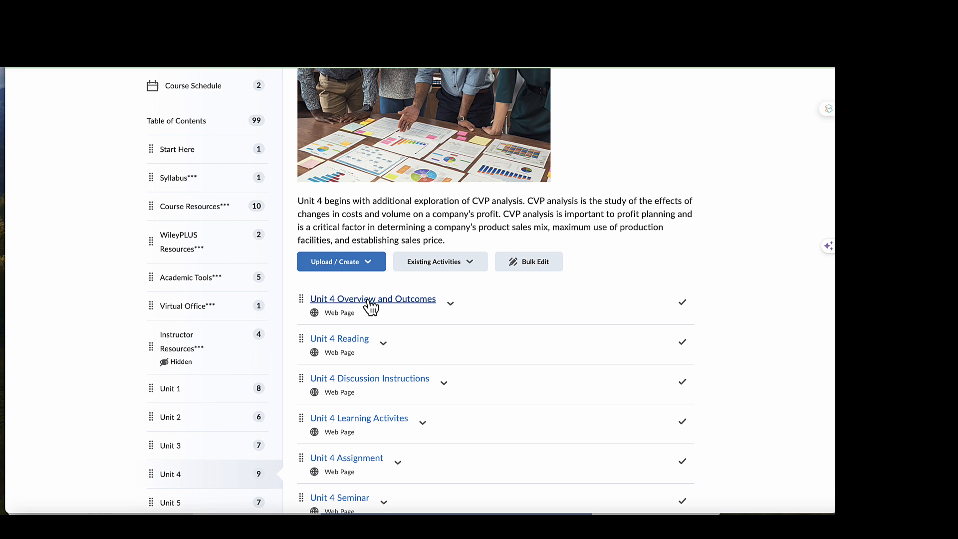
{"action": "left_click", "coordinate": [372, 298]}
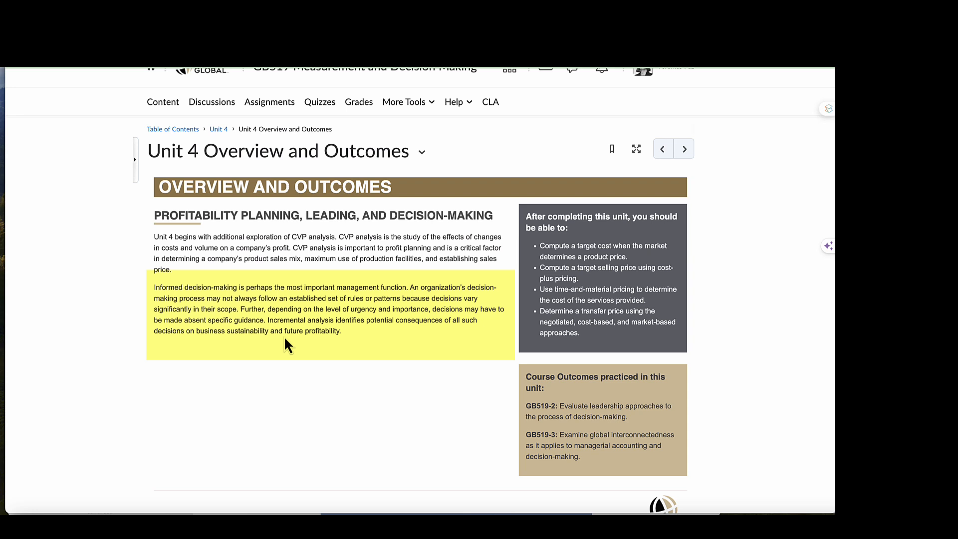
{"action": "mouse_move", "coordinate": [342, 348]}
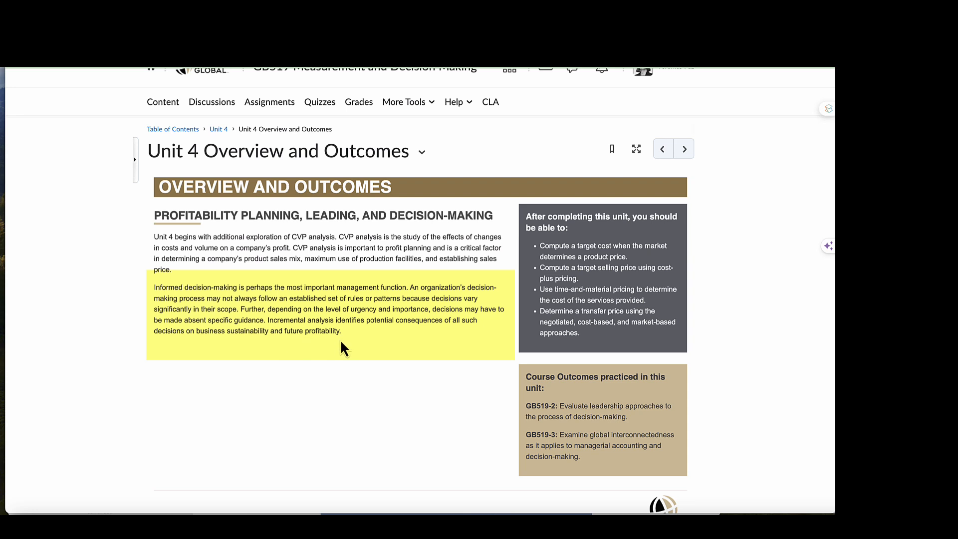
{"action": "left_click", "coordinate": [342, 348]}
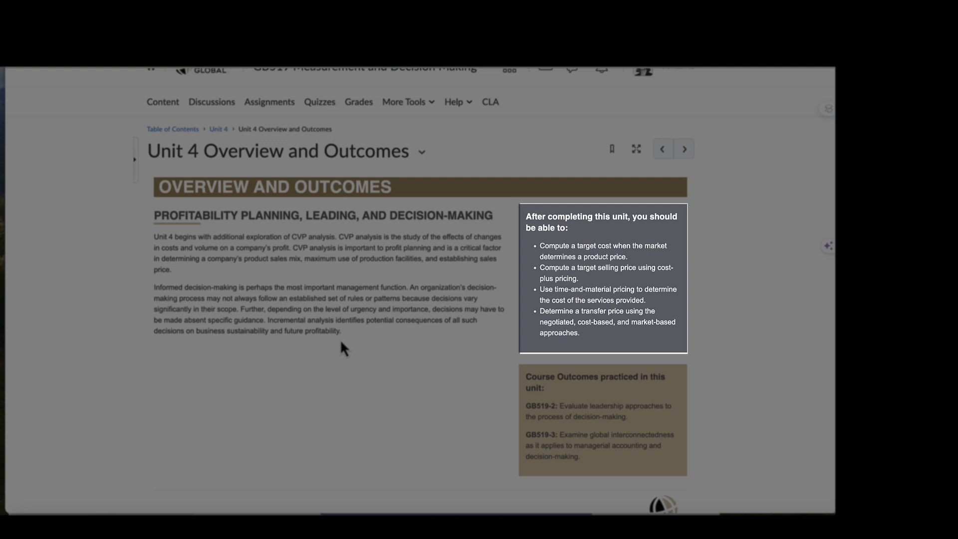
{"action": "mouse_move", "coordinate": [331, 345]}
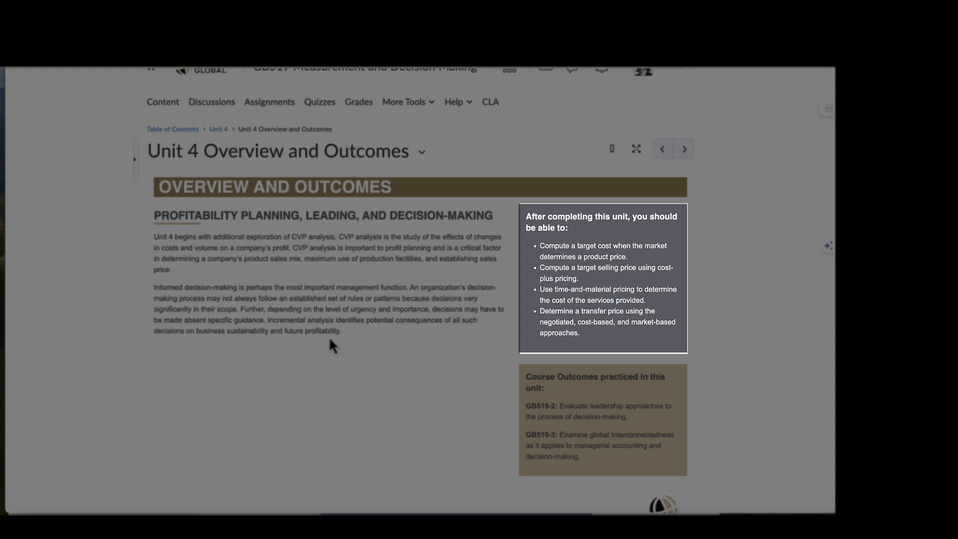
{"action": "mouse_move", "coordinate": [601, 178]}
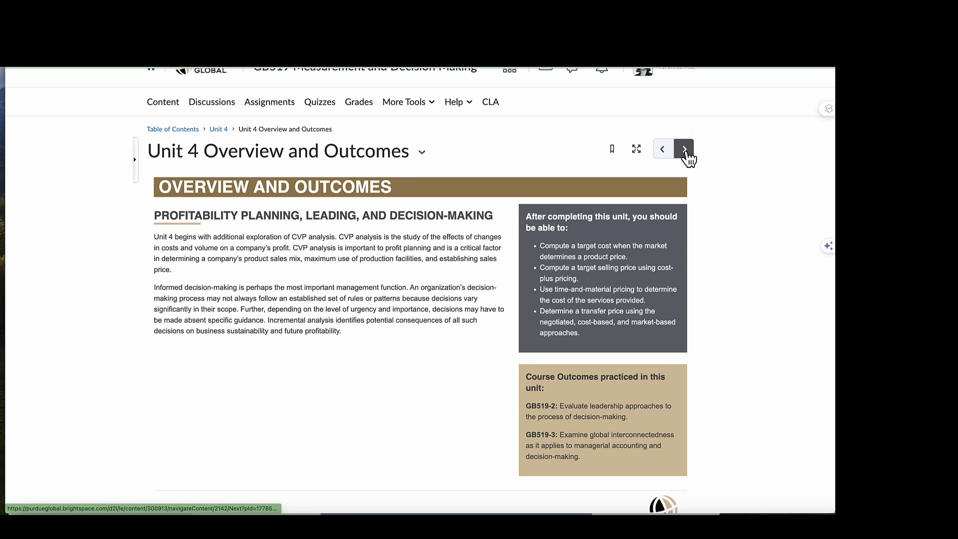
- Move on to the Unit 4 Reading page via the Next arrow and look through its content
{"action": "left_click", "coordinate": [683, 149]}
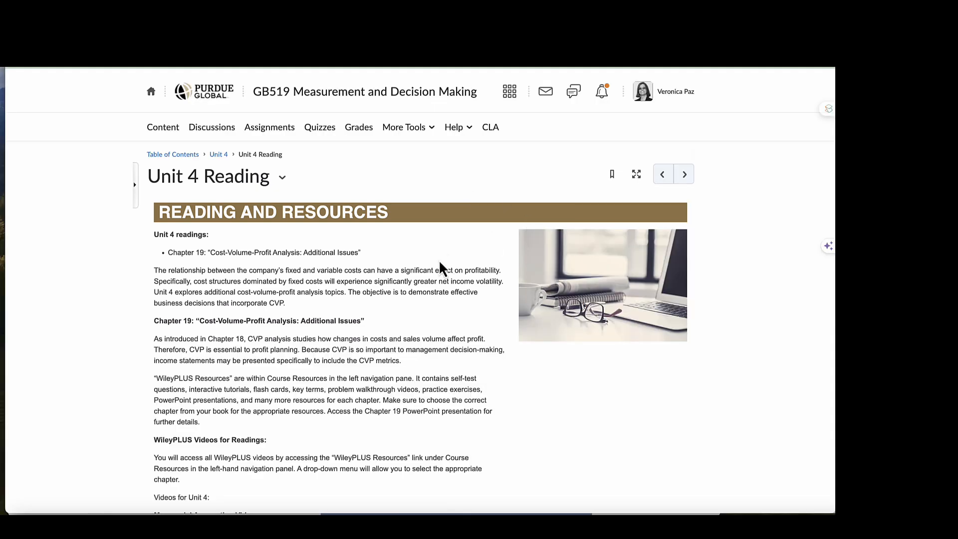
{"action": "scroll", "scroll_direction": "down", "scroll_amount": 3}
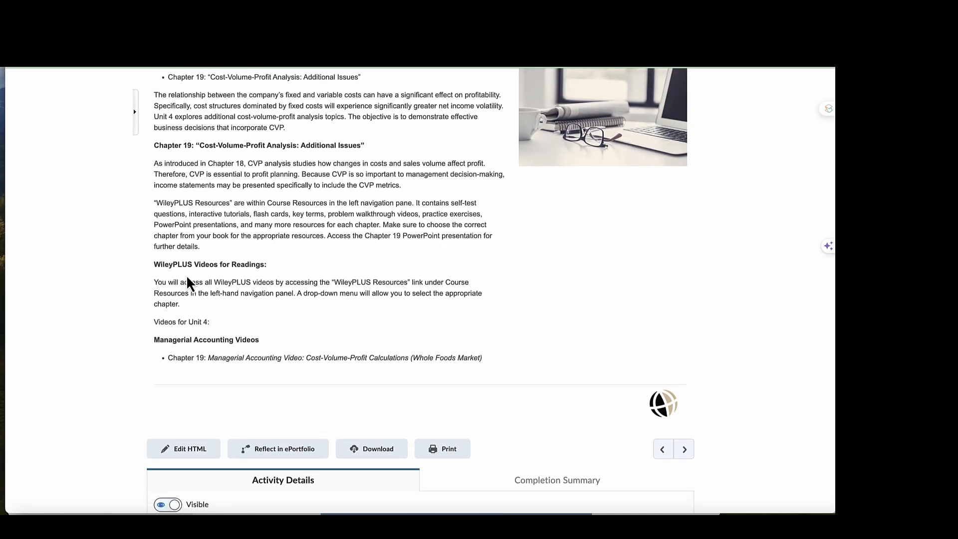
{"action": "mouse_move", "coordinate": [261, 286]}
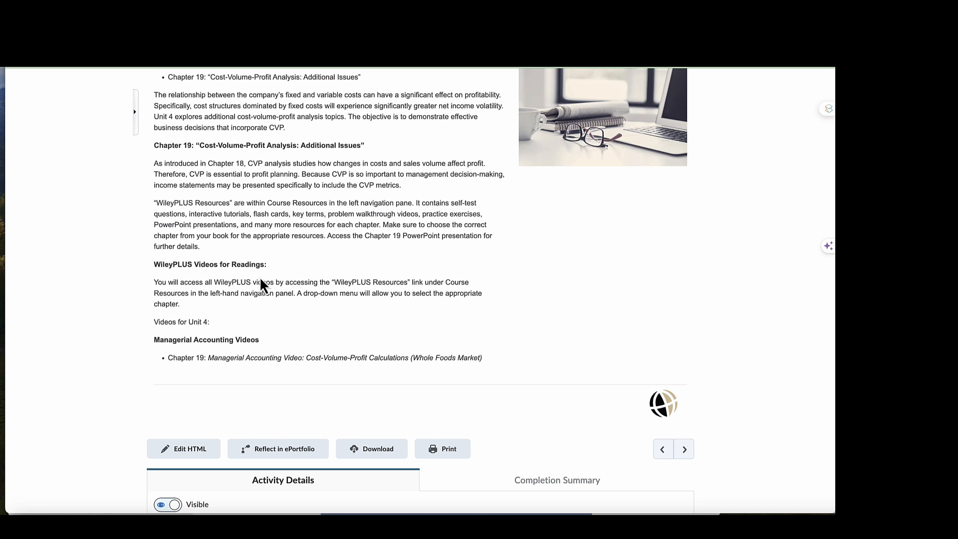
{"action": "scroll", "scroll_direction": "up", "scroll_amount": 3}
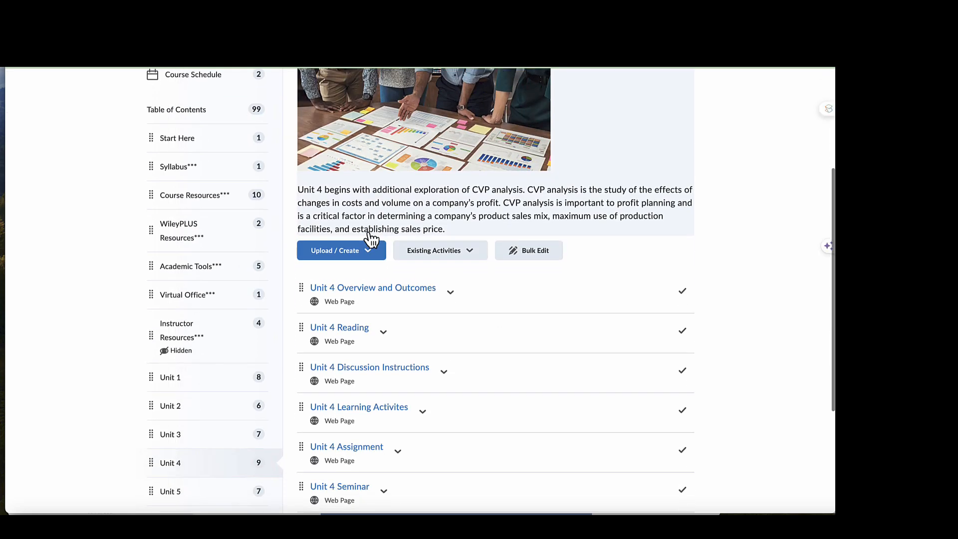
- Locate and bring up the Unit 4 Learning Activites page with its WileyPLUS practice details
{"action": "scroll", "scroll_direction": "down", "scroll_amount": 3}
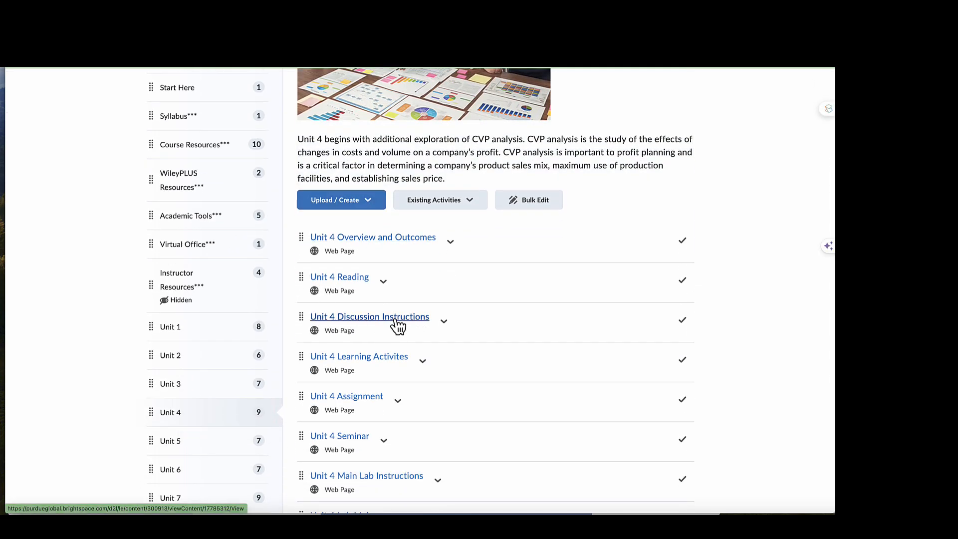
{"action": "scroll", "scroll_direction": "down", "scroll_amount": 3}
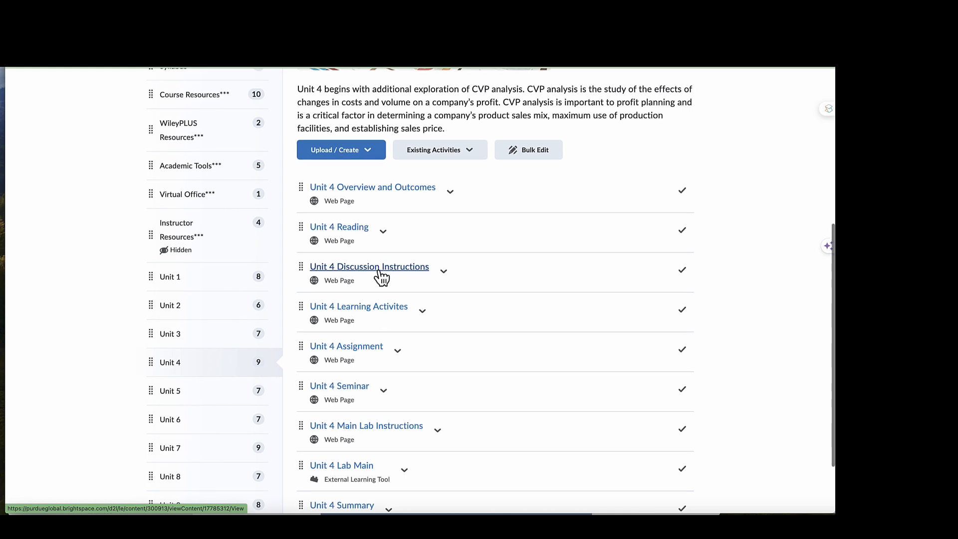
{"action": "mouse_move", "coordinate": [358, 306]}
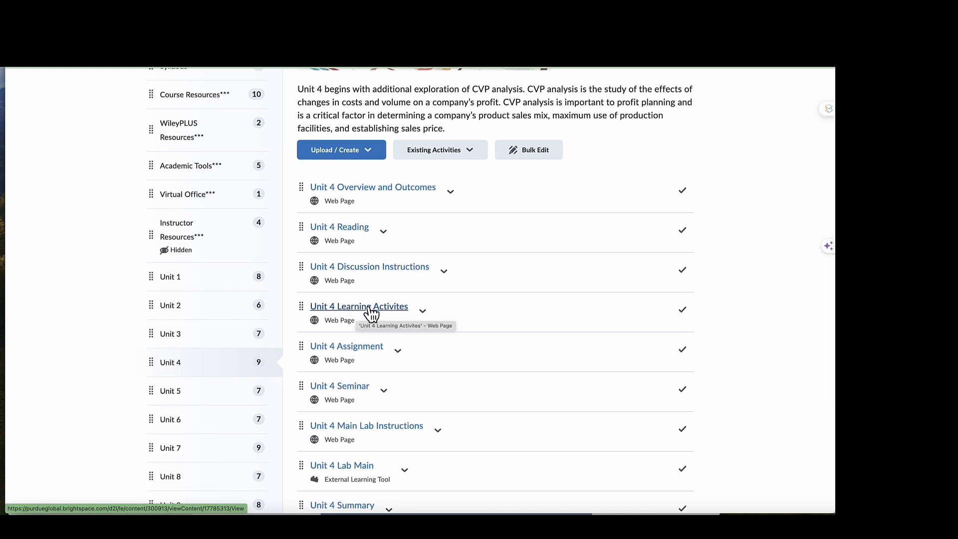
{"action": "left_click", "coordinate": [359, 307]}
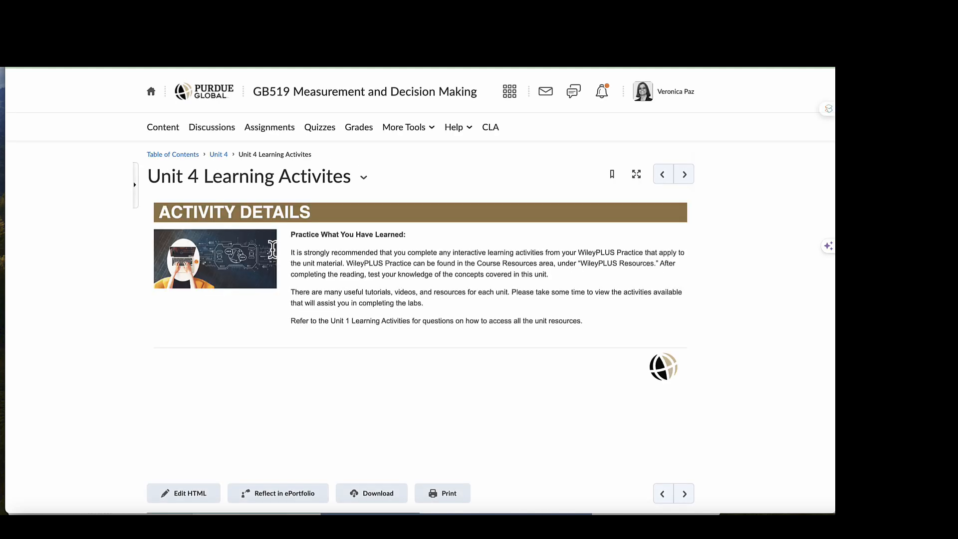
{"action": "mouse_move", "coordinate": [357, 245]}
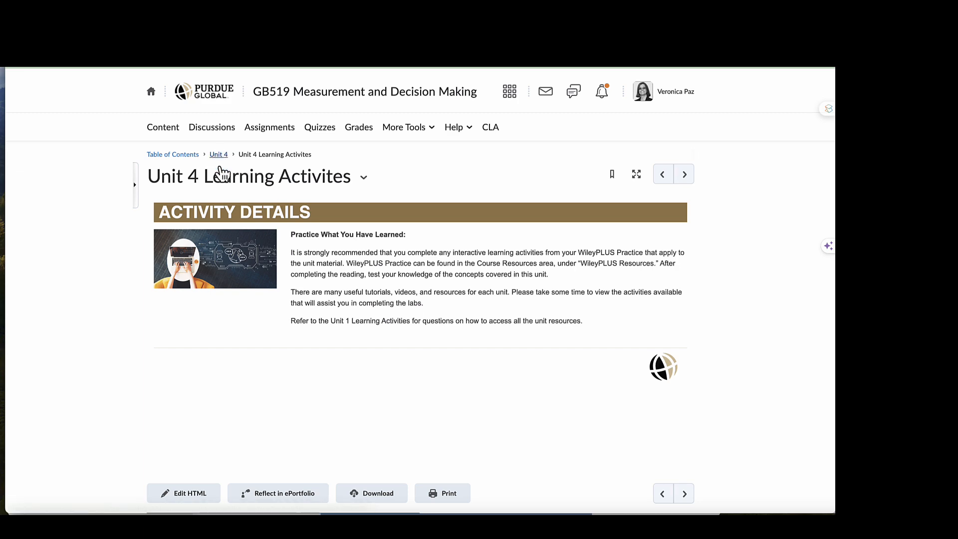
- Return to the Unit 4 module list and bring up the Unit 4 Assignment (Case Project Part 1) page
{"action": "left_click", "coordinate": [218, 153]}
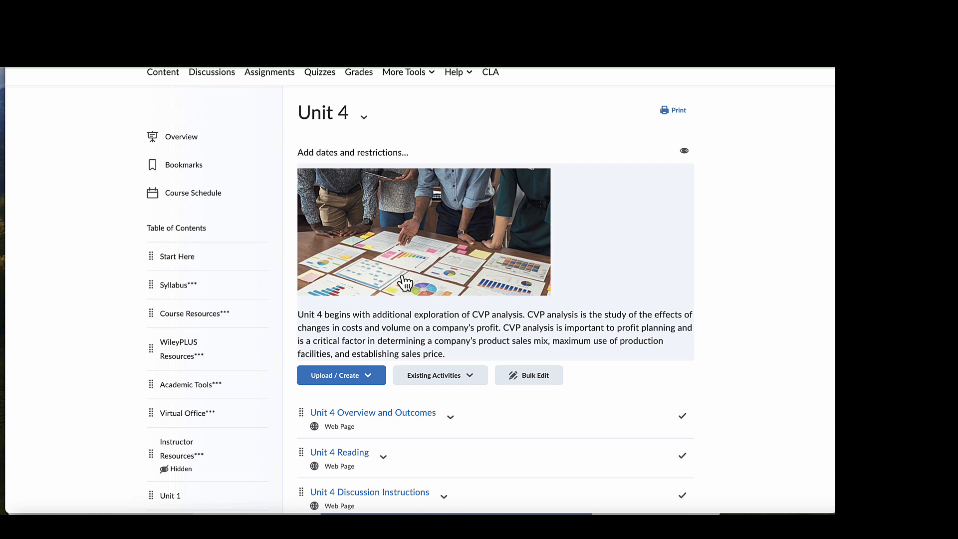
{"action": "scroll", "scroll_direction": "down", "scroll_amount": 3}
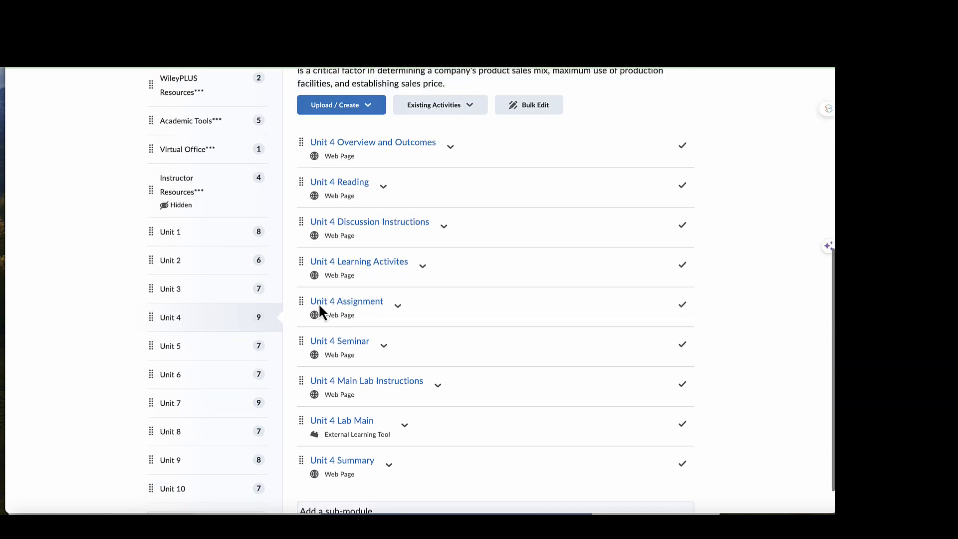
{"action": "mouse_move", "coordinate": [346, 301]}
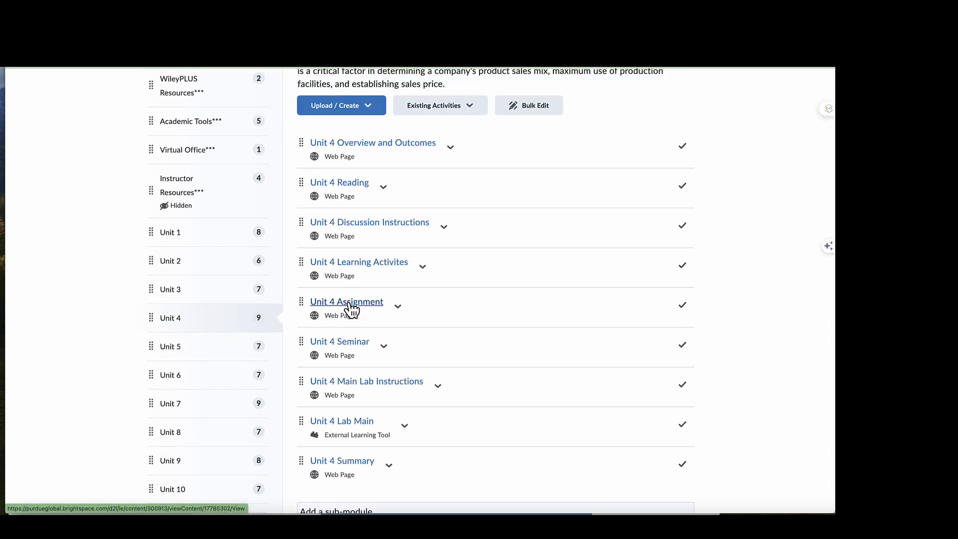
{"action": "left_click", "coordinate": [346, 301]}
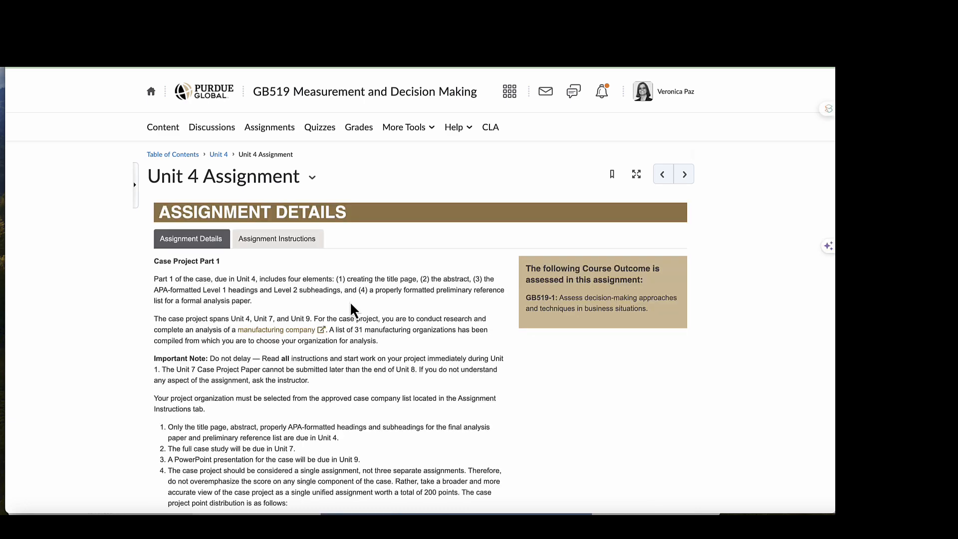
- Read through the Assignment Details, then switch to the Assignment Instructions with notes and filename format
{"action": "scroll", "scroll_direction": "down", "scroll_amount": 3}
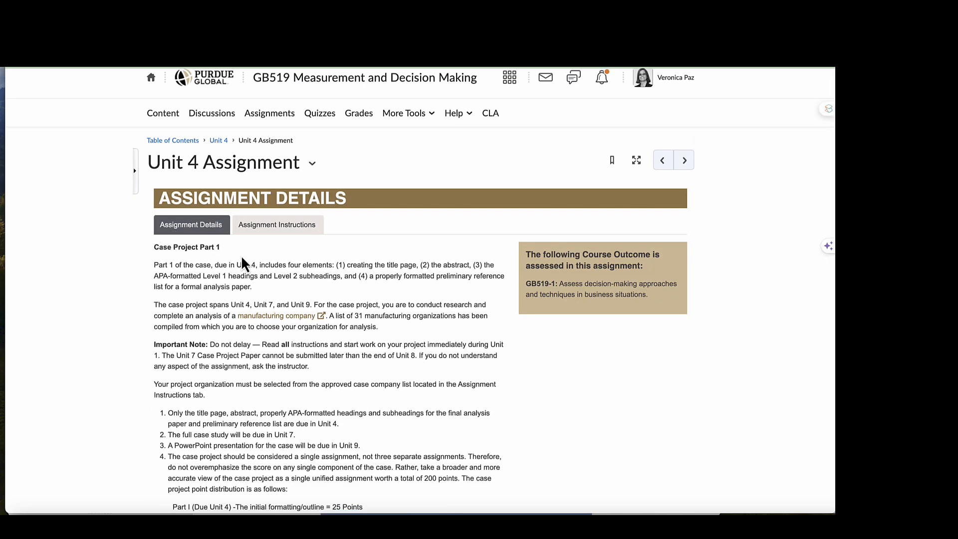
{"action": "scroll", "scroll_direction": "down", "scroll_amount": 3}
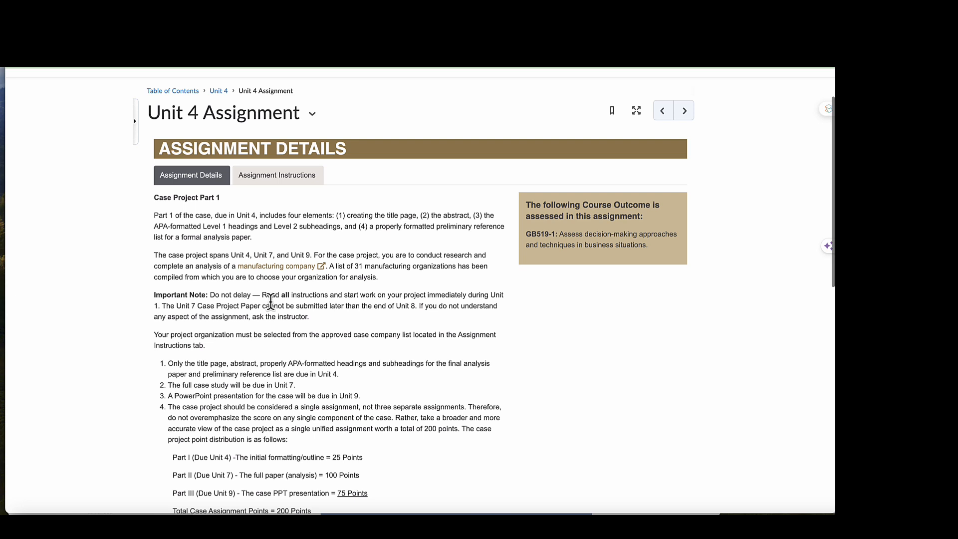
{"action": "mouse_move", "coordinate": [346, 298]}
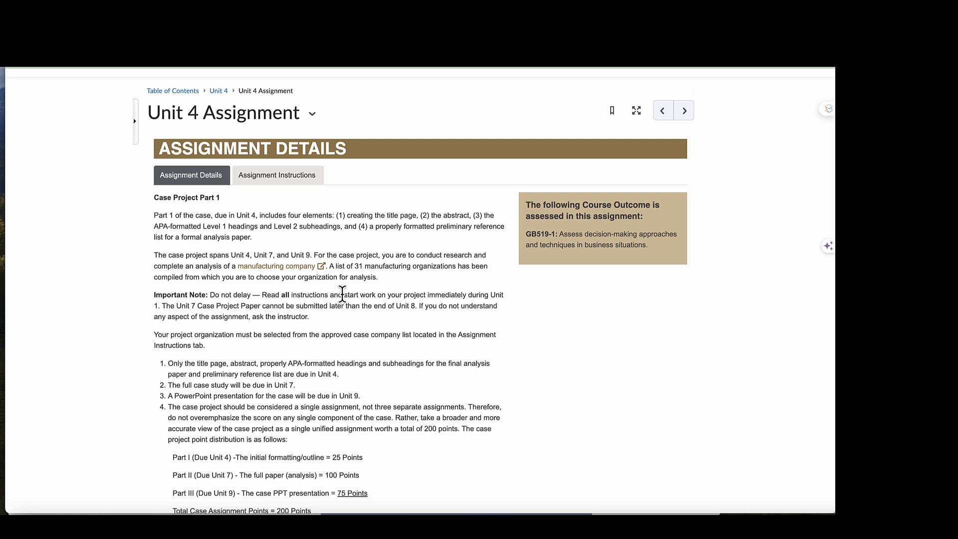
{"action": "scroll", "scroll_direction": "down", "scroll_amount": 3}
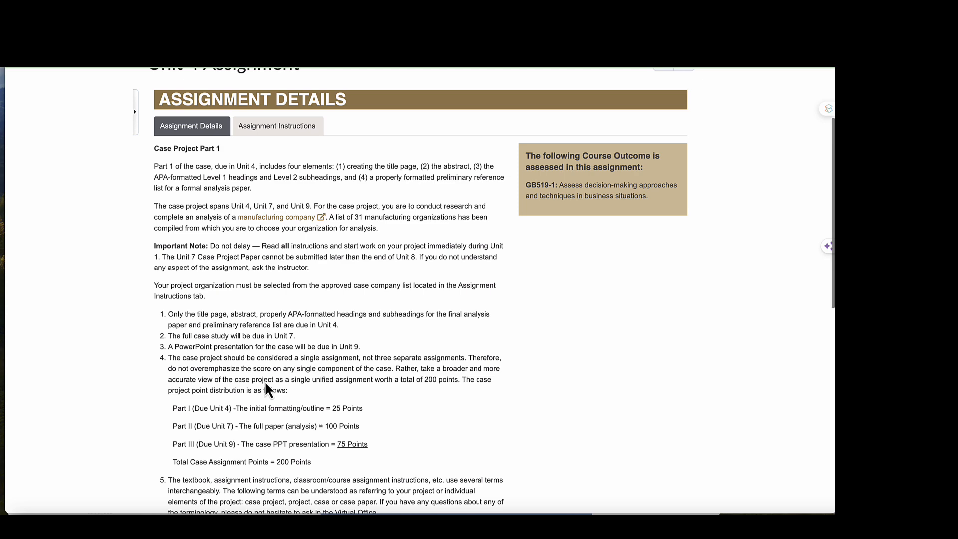
{"action": "mouse_move", "coordinate": [359, 421]}
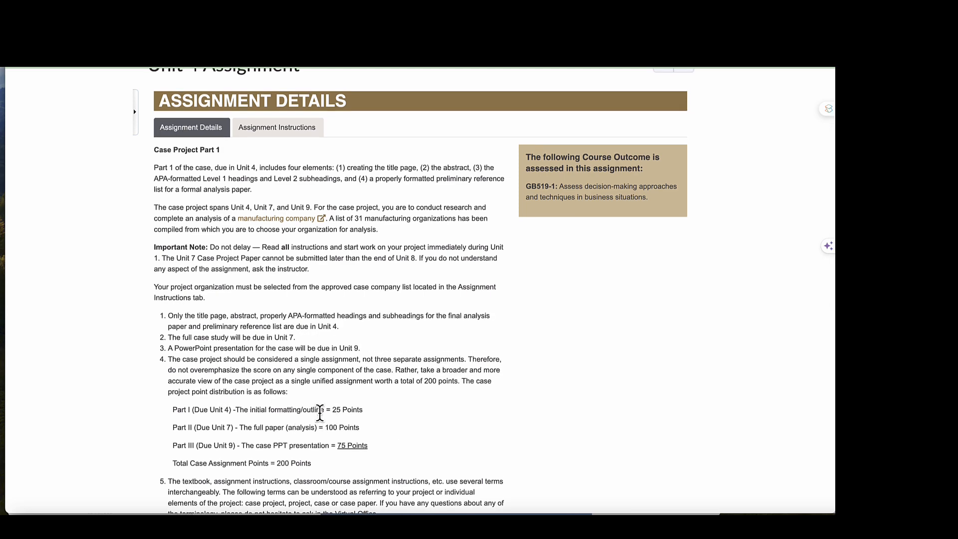
{"action": "left_click", "coordinate": [276, 126]}
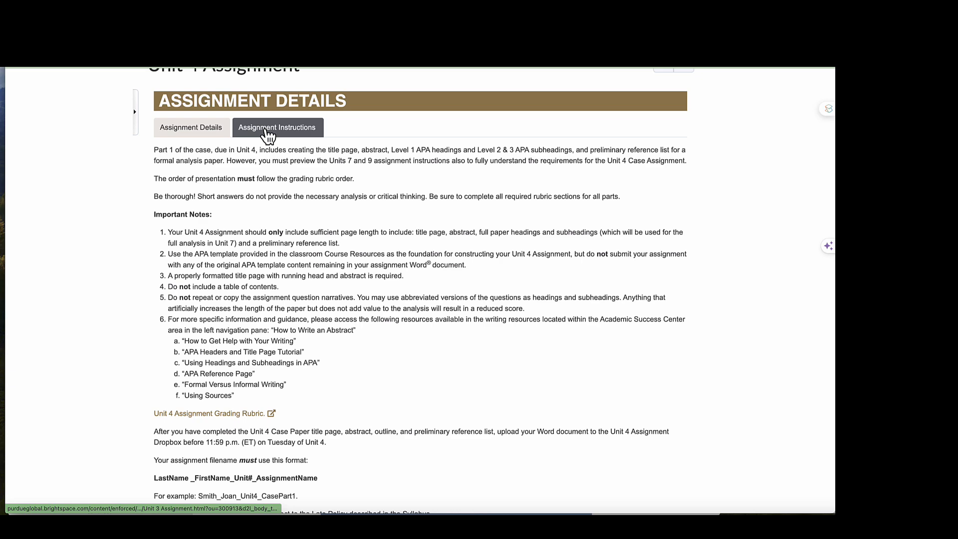
{"action": "scroll", "scroll_direction": "down", "scroll_amount": 3}
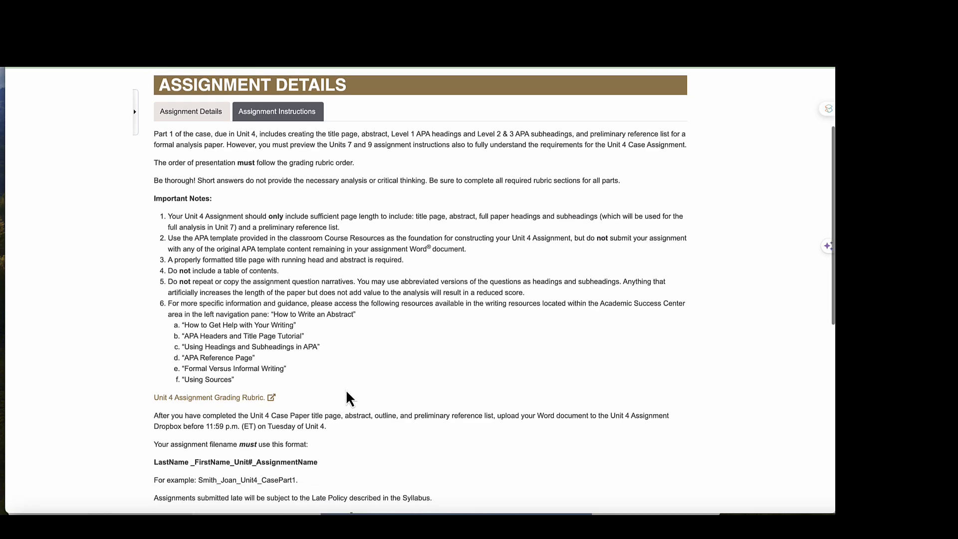
{"action": "scroll", "scroll_direction": "down", "scroll_amount": 3}
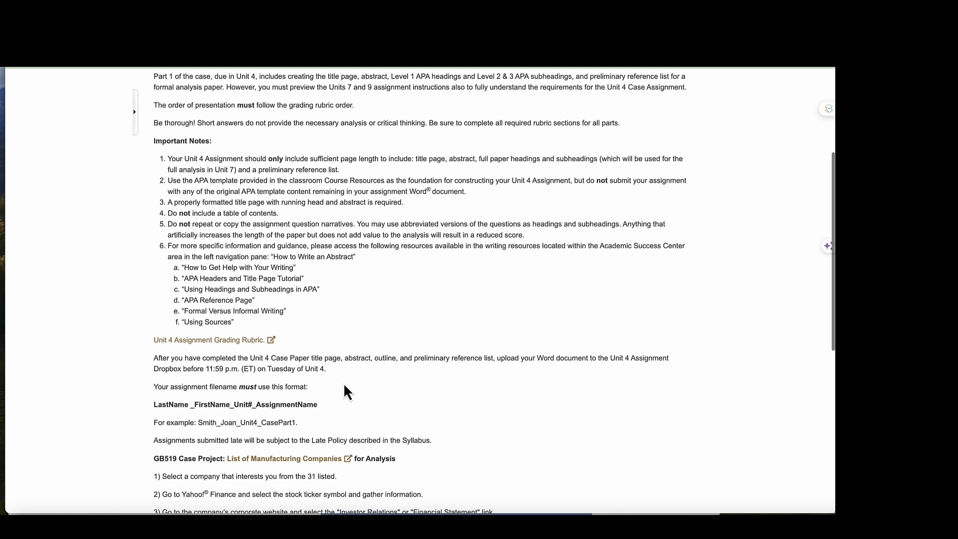
{"action": "scroll", "scroll_direction": "down", "scroll_amount": 3}
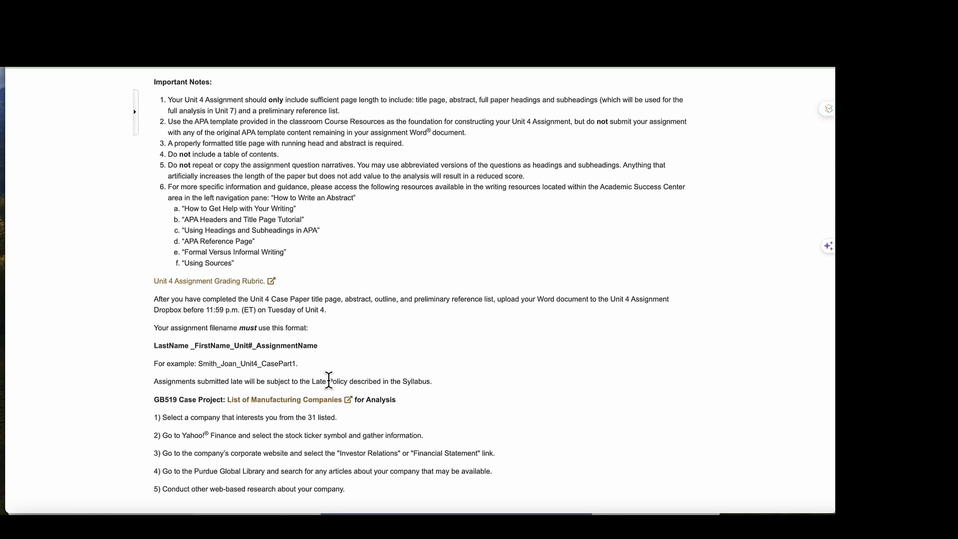
{"action": "scroll", "scroll_direction": "up", "scroll_amount": 3}
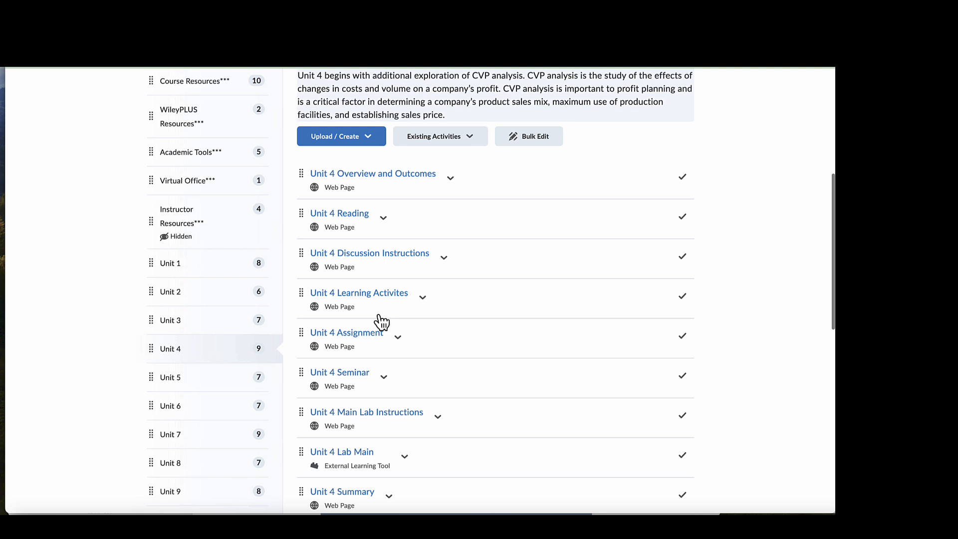
- Bring up the Unit 4 Summary page with its recap, completed outcomes and Looking Ahead preview
{"action": "scroll", "scroll_direction": "down", "scroll_amount": 3}
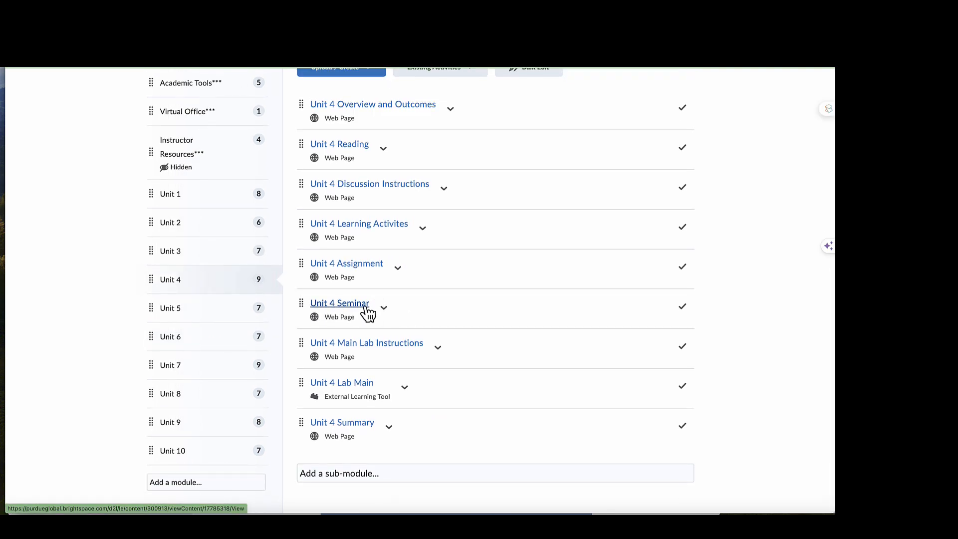
{"action": "mouse_move", "coordinate": [339, 303]}
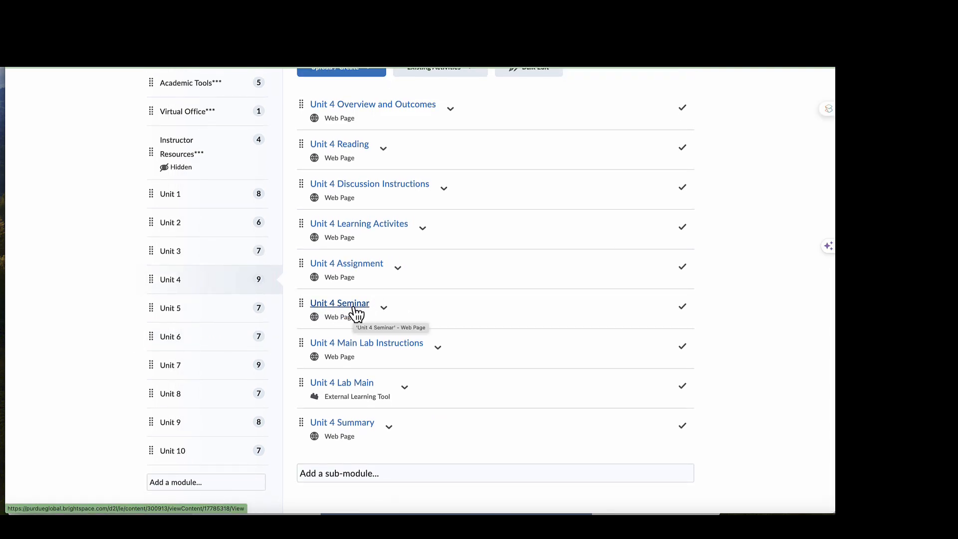
{"action": "mouse_move", "coordinate": [347, 309]}
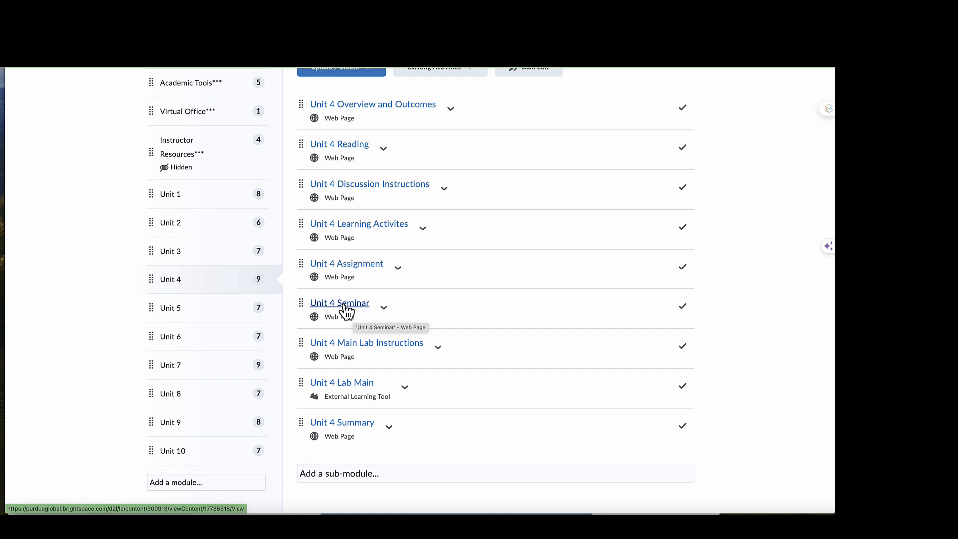
{"action": "mouse_move", "coordinate": [341, 382]}
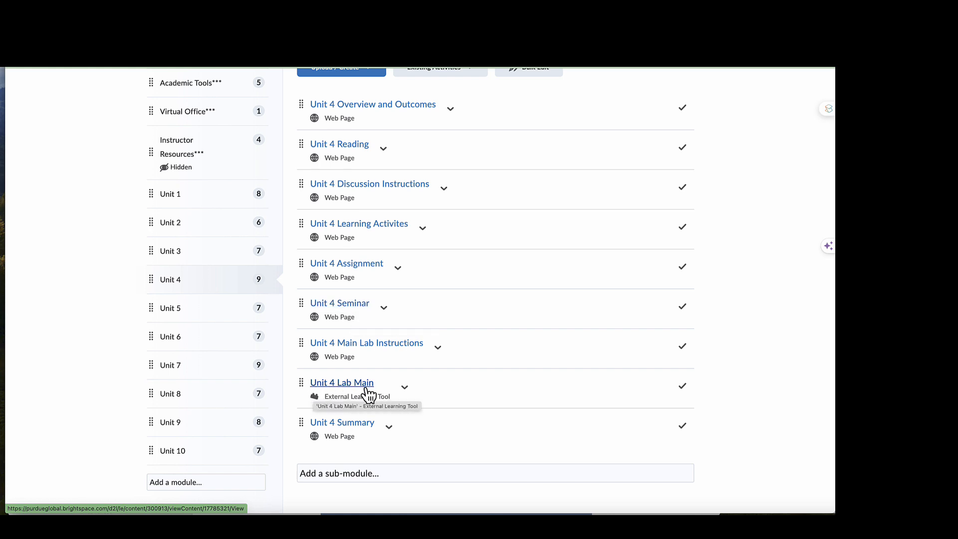
{"action": "mouse_move", "coordinate": [354, 354]}
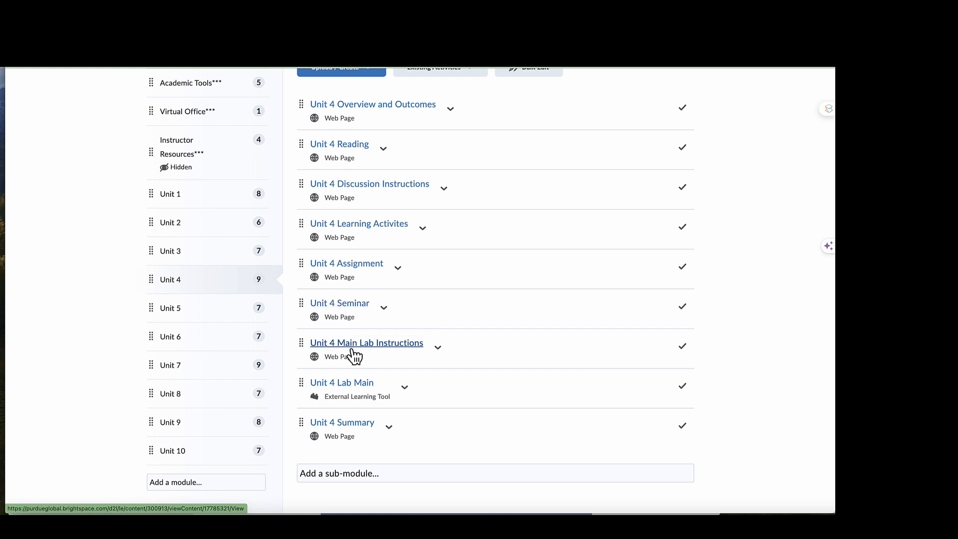
{"action": "mouse_move", "coordinate": [347, 391]}
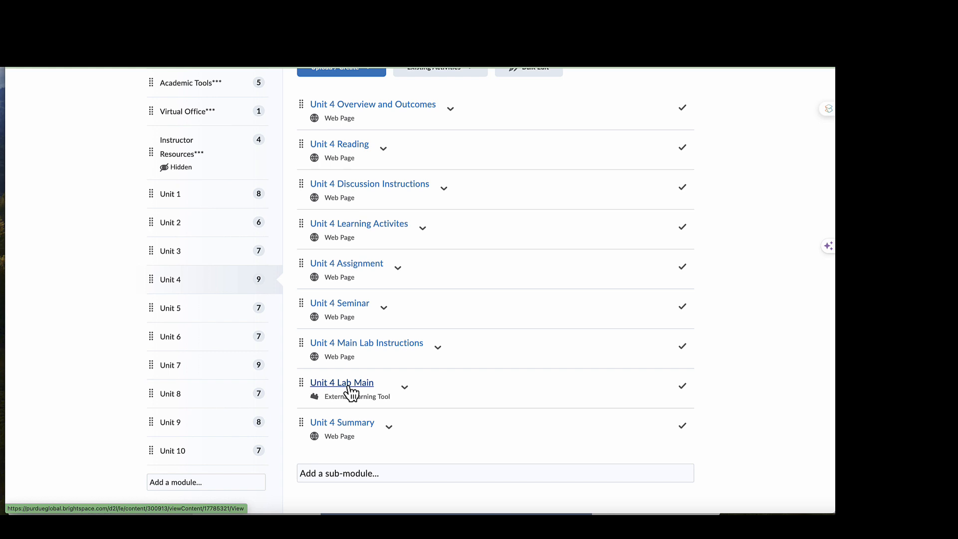
{"action": "mouse_move", "coordinate": [328, 437]}
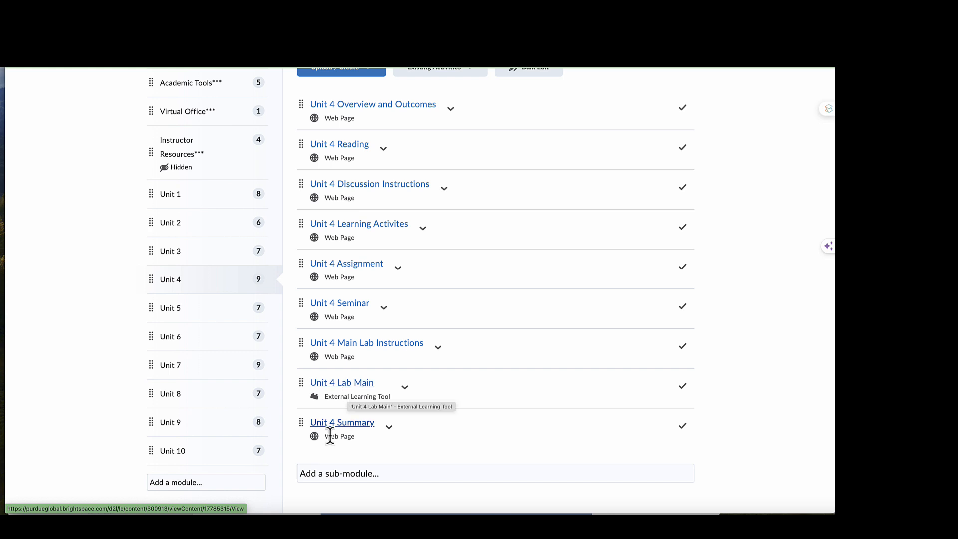
{"action": "mouse_move", "coordinate": [335, 428]}
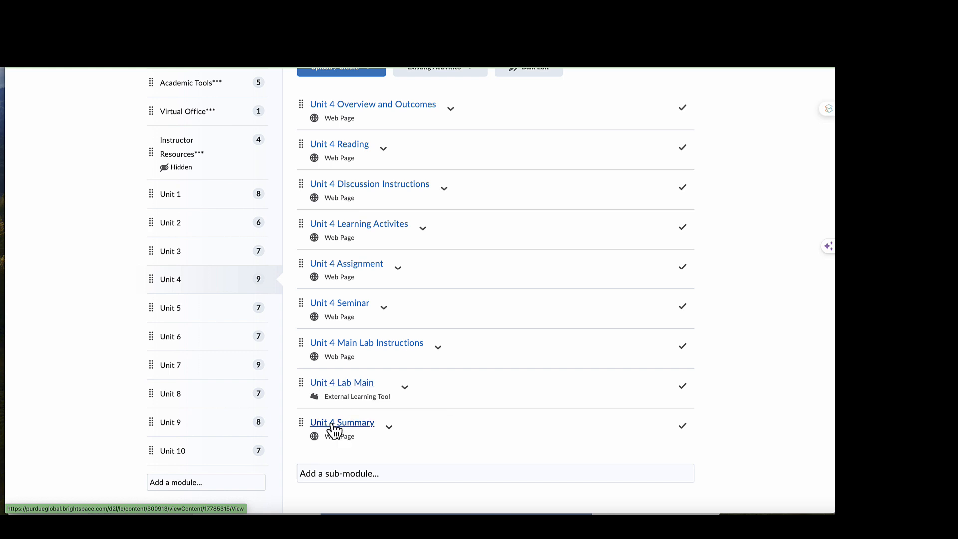
{"action": "left_click", "coordinate": [342, 422]}
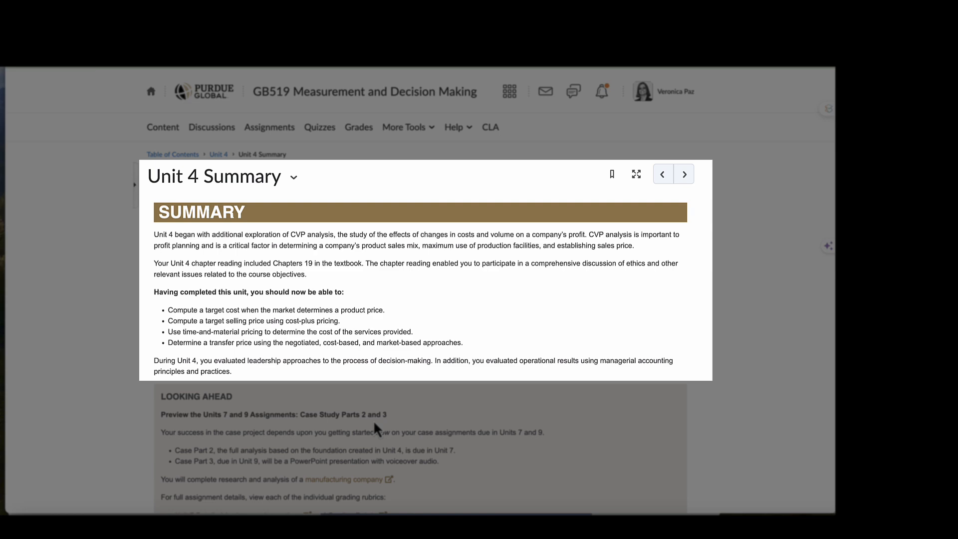
{"action": "scroll", "scroll_direction": "down", "scroll_amount": 3}
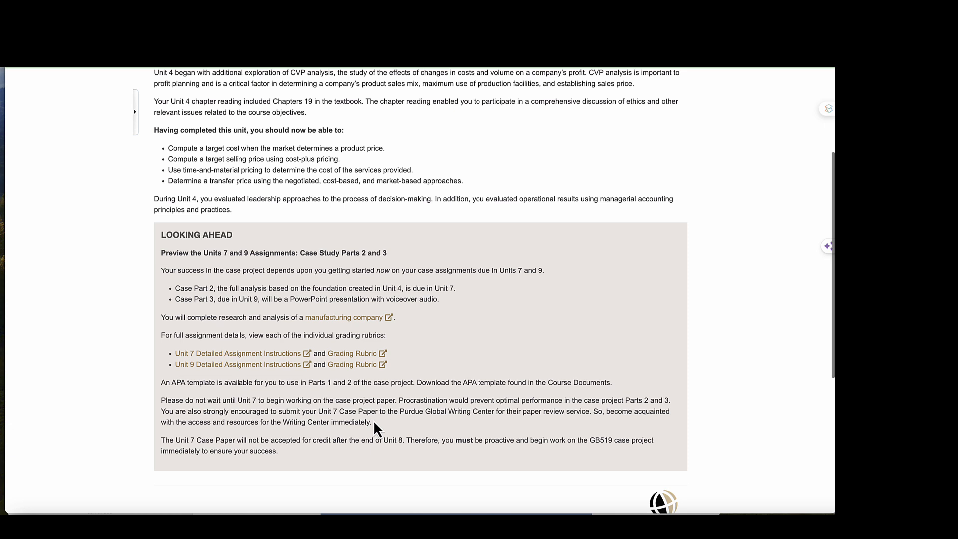